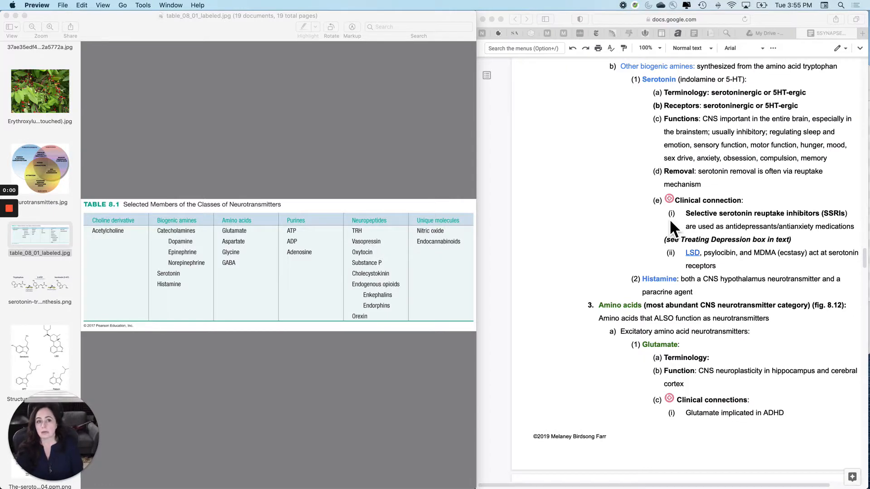
pyautogui.moveTo(315, 185)
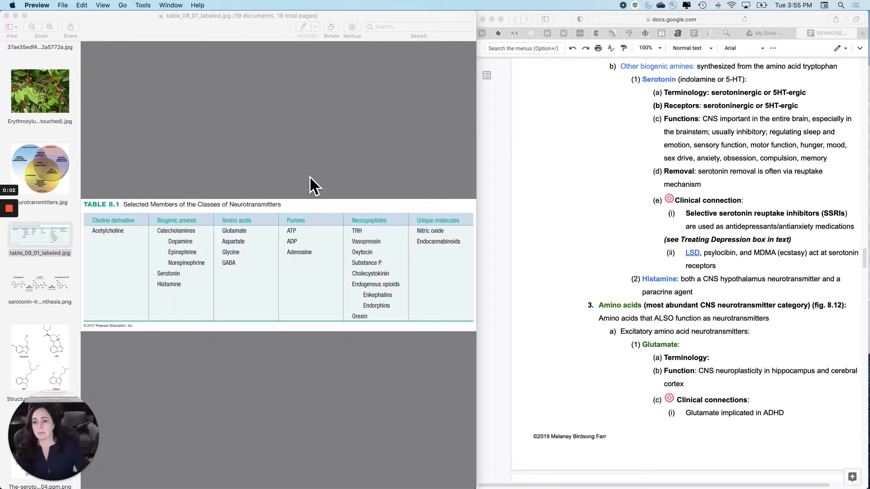
pyautogui.moveTo(175, 255)
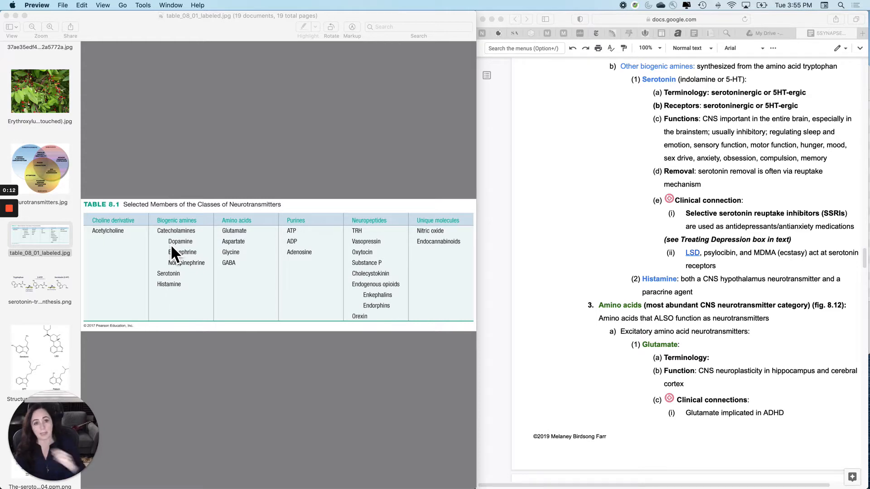
# - Browse the Preview sidebar and show the Tryptophan → 5-HTP → Serotonin (5-HT) synthesis diagram
pyautogui.scroll(3)
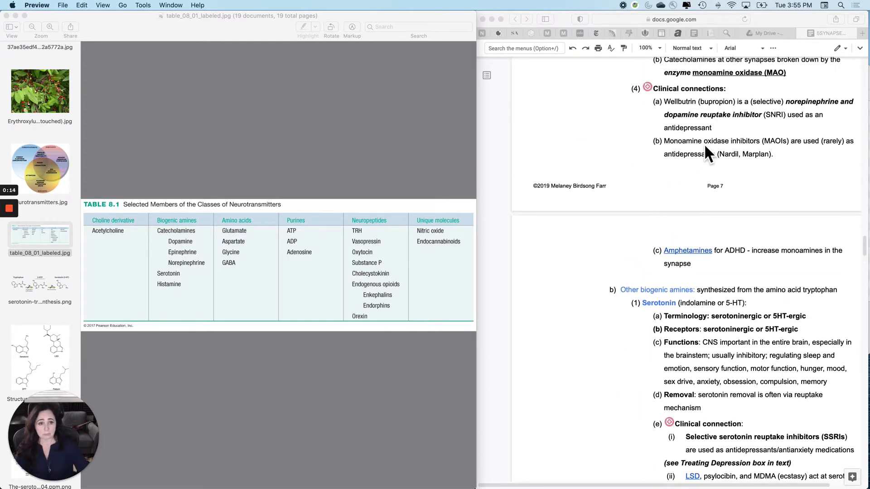
pyautogui.scroll(3)
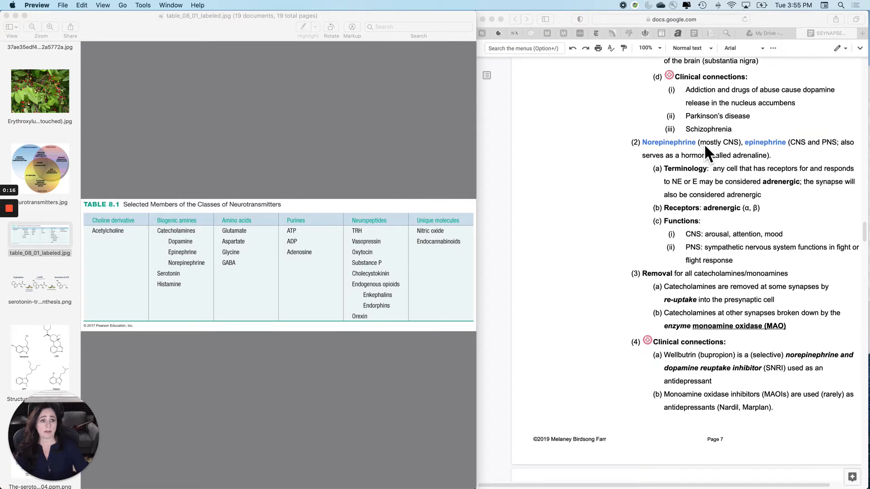
pyautogui.scroll(3)
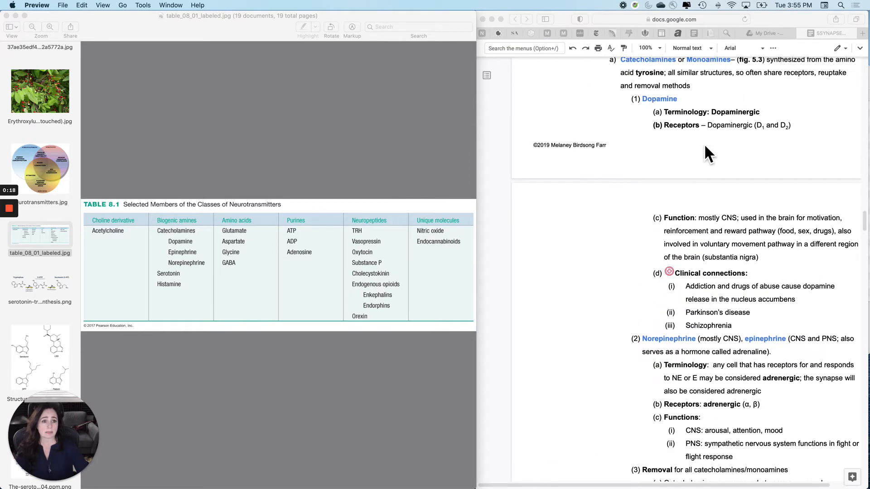
pyautogui.scroll(3)
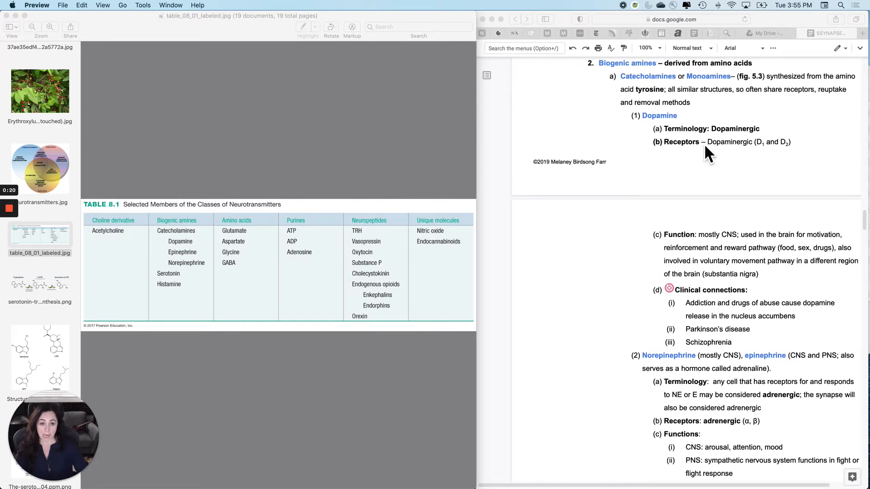
pyautogui.scroll(-3)
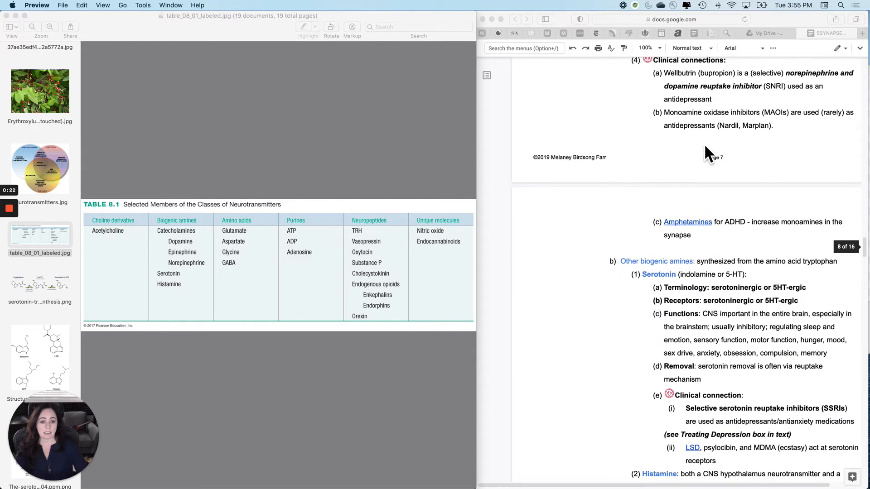
pyautogui.scroll(-3)
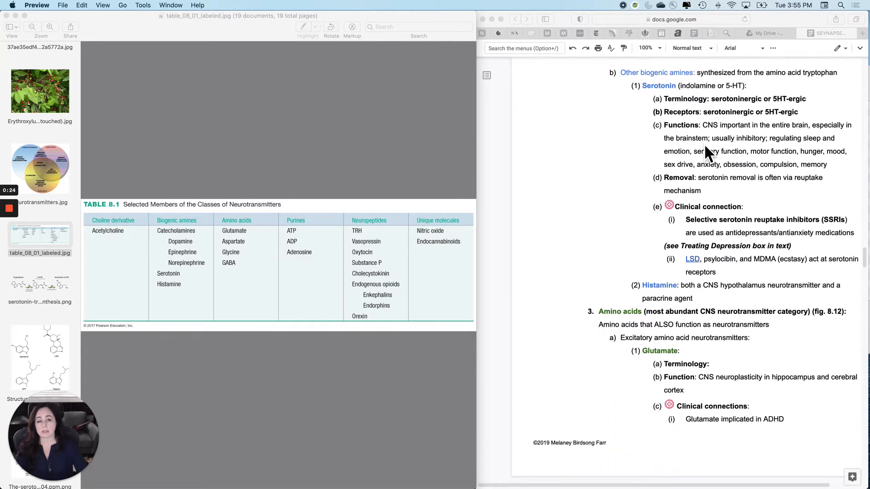
pyautogui.scroll(3)
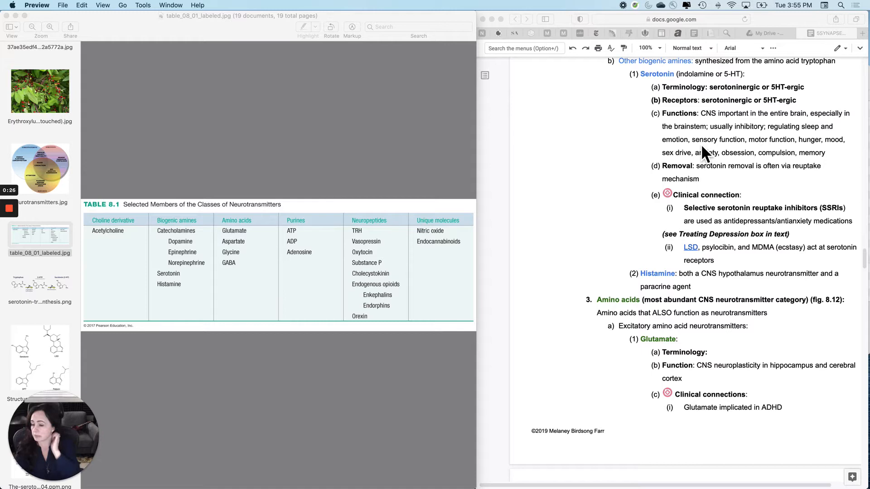
pyautogui.moveTo(682, 143)
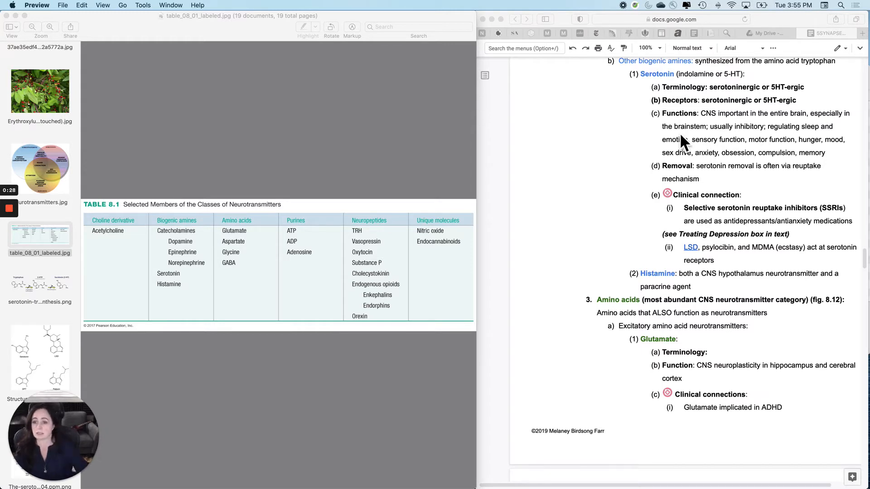
pyautogui.moveTo(65, 294)
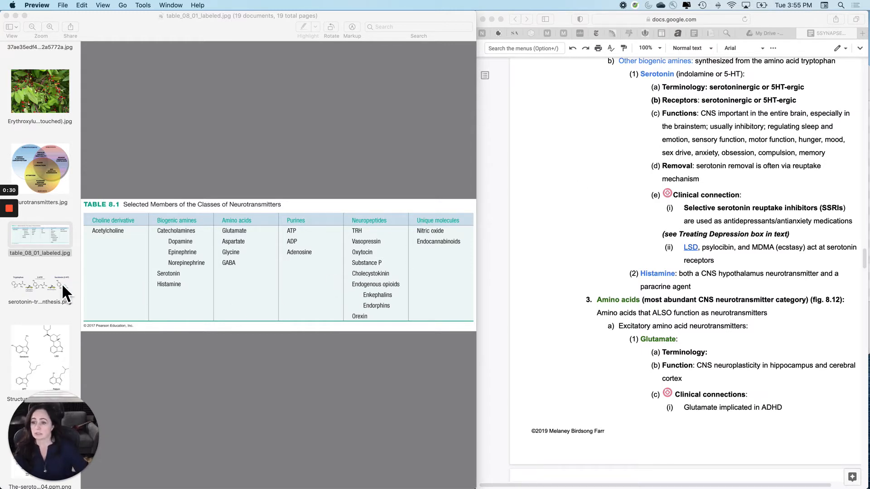
pyautogui.click(39, 285)
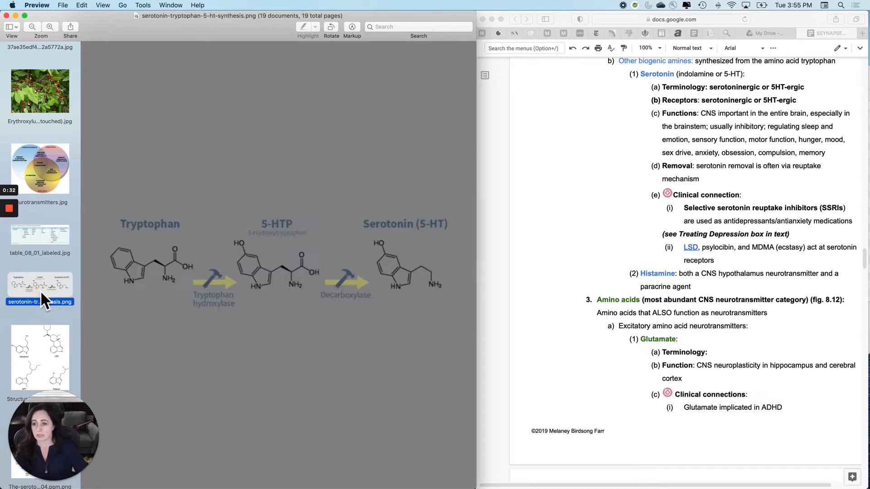
pyautogui.moveTo(260, 311)
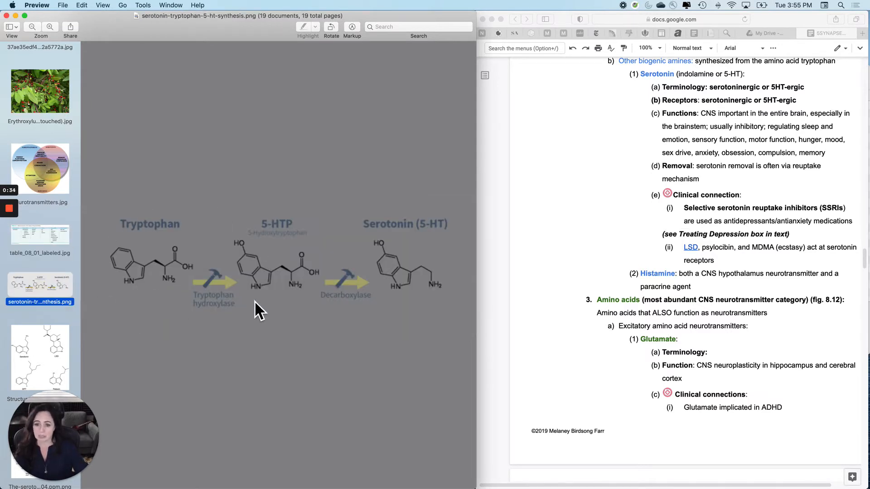
pyautogui.moveTo(388, 319)
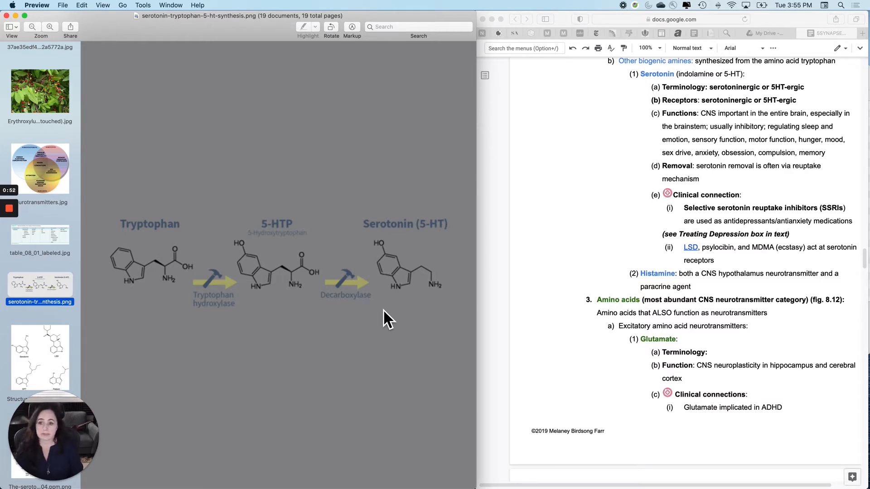
pyautogui.scroll(3)
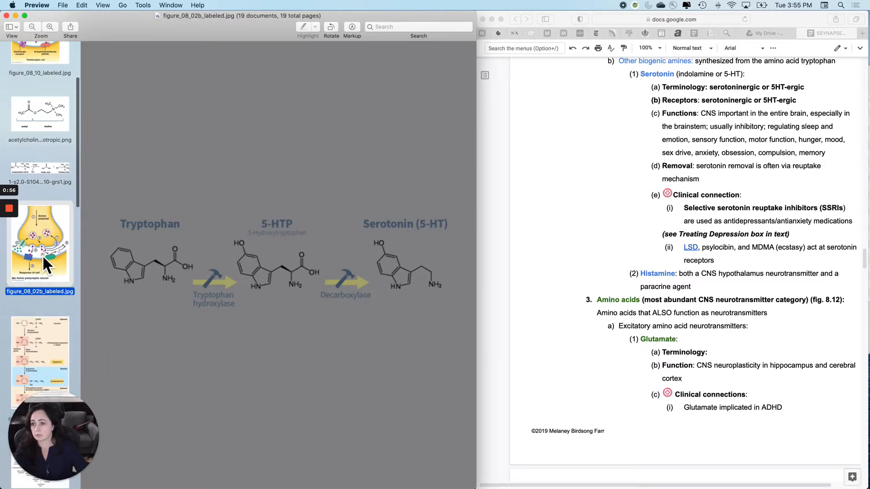
# - Show figure_08_02b_labeled.jpg, the active presynaptic neuron with numbered release steps
pyautogui.click(40, 247)
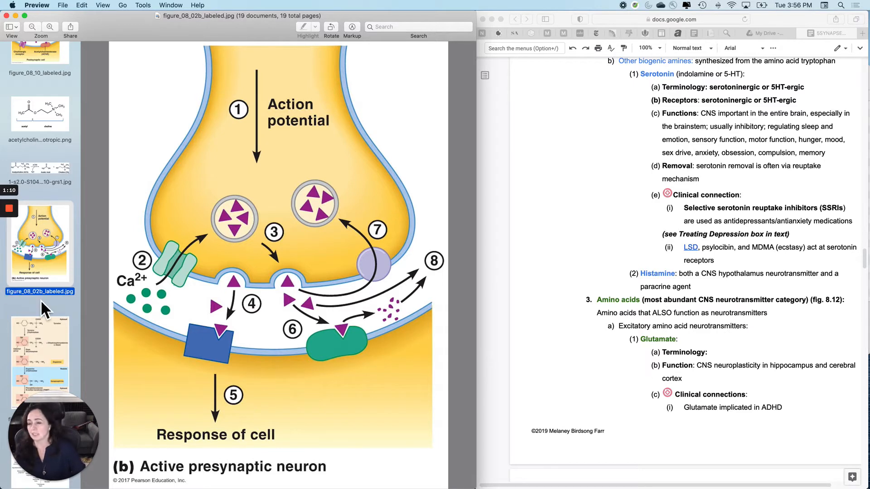
pyautogui.scroll(-3)
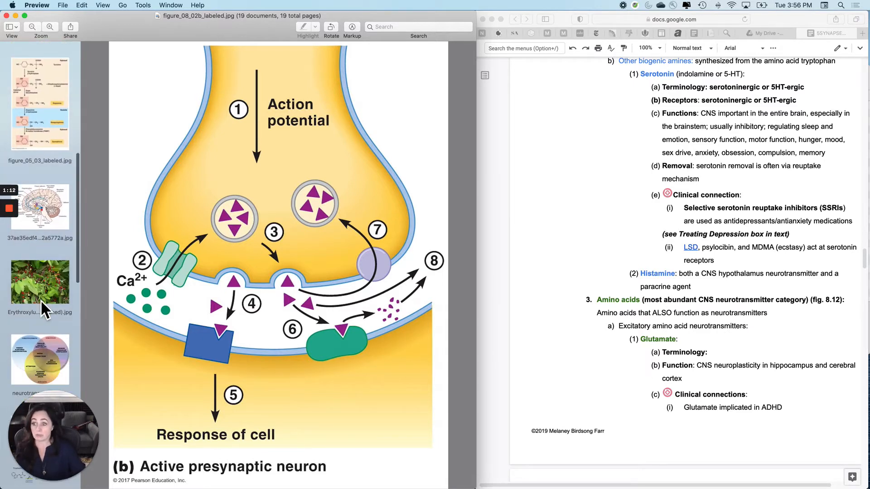
pyautogui.scroll(-3)
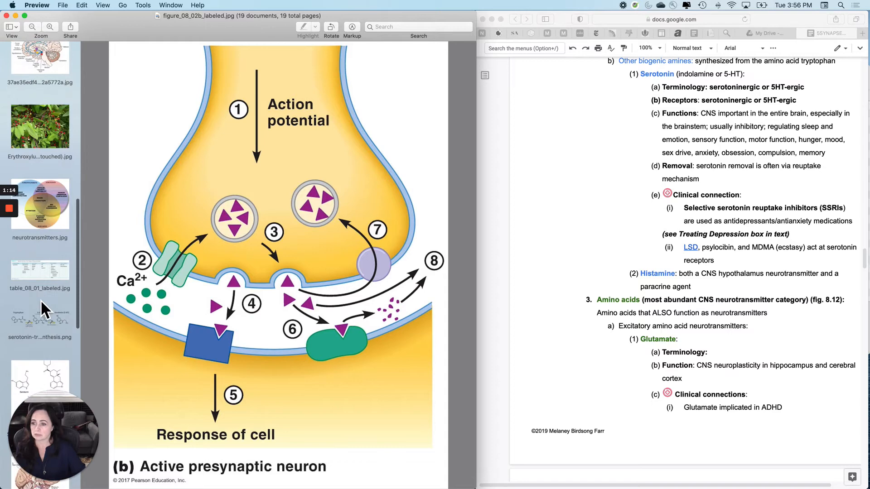
# - View the neurotransmitter Venn diagram, then the serotonergic brain pathways image
pyautogui.click(40, 203)
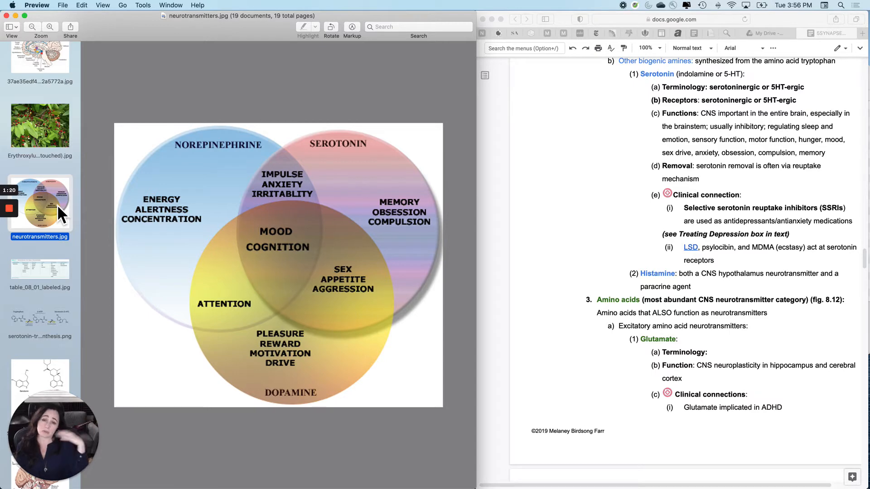
pyautogui.scroll(-3)
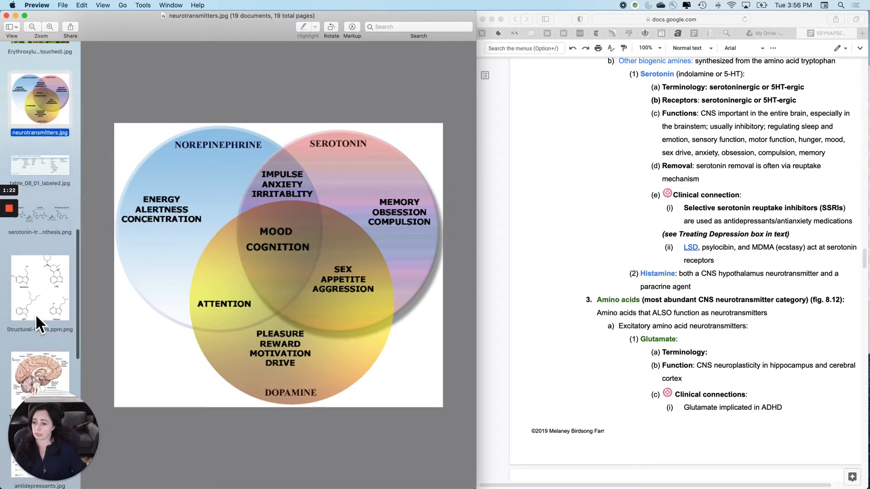
pyautogui.click(40, 378)
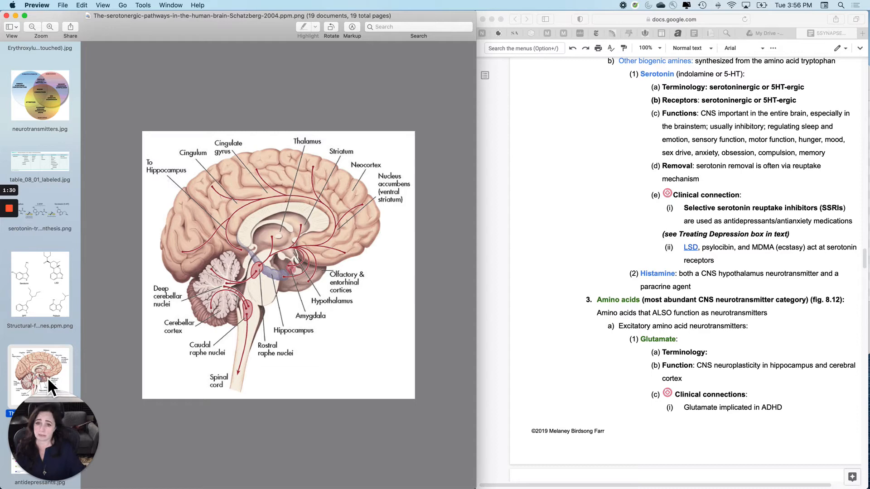
pyautogui.moveTo(64, 222)
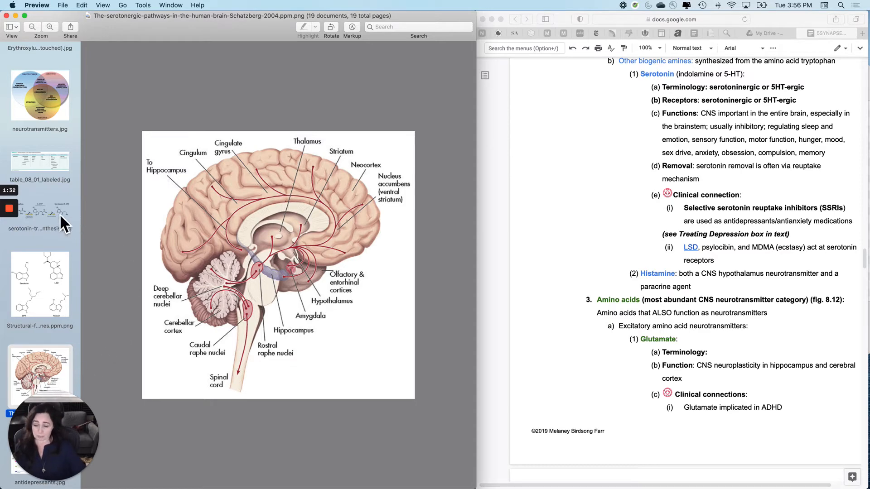
# - Revisit the Venn diagram, then display antidepressants.jpg, the 'An Expanding Repertoire' SSRI timeline
pyautogui.click(40, 94)
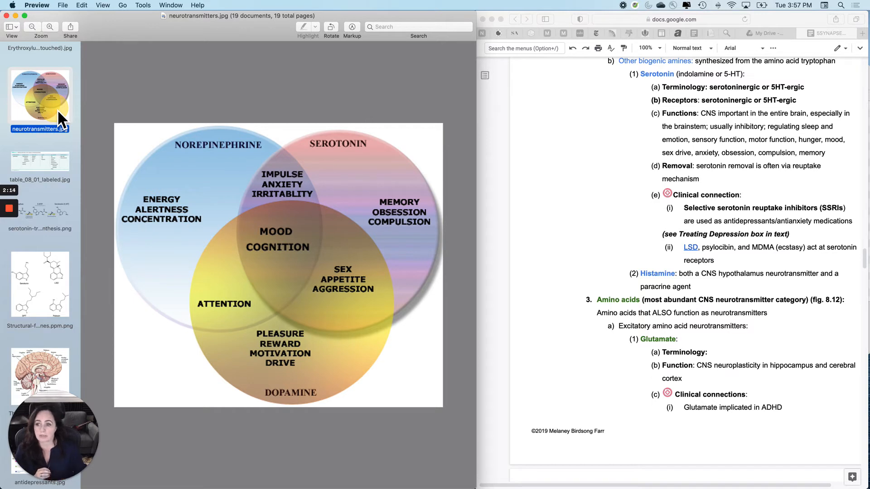
pyautogui.moveTo(137, 192)
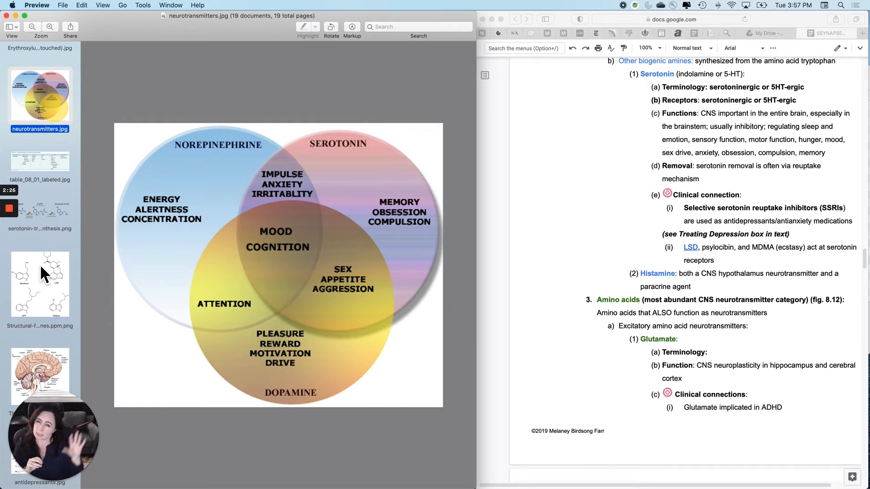
pyautogui.moveTo(47, 336)
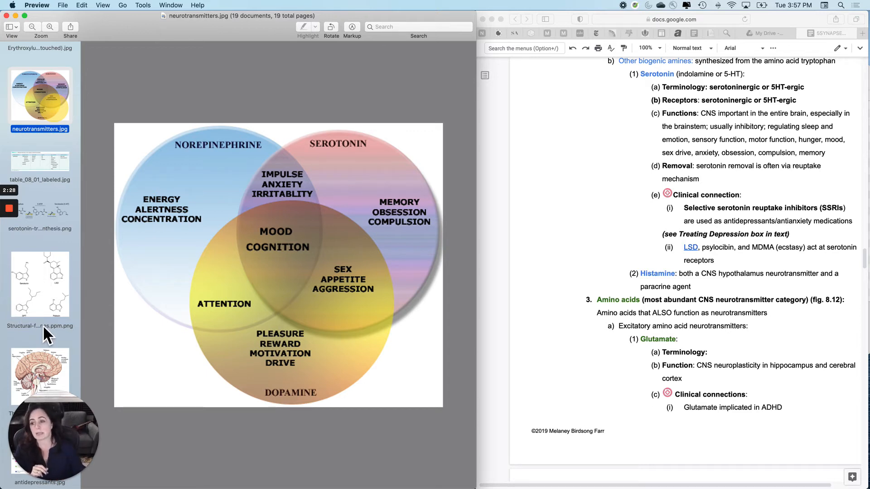
pyautogui.scroll(-3)
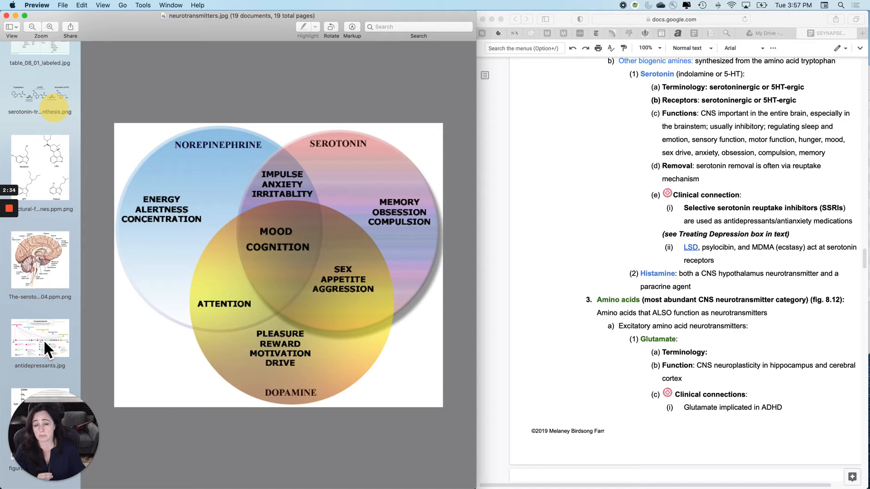
pyautogui.click(40, 338)
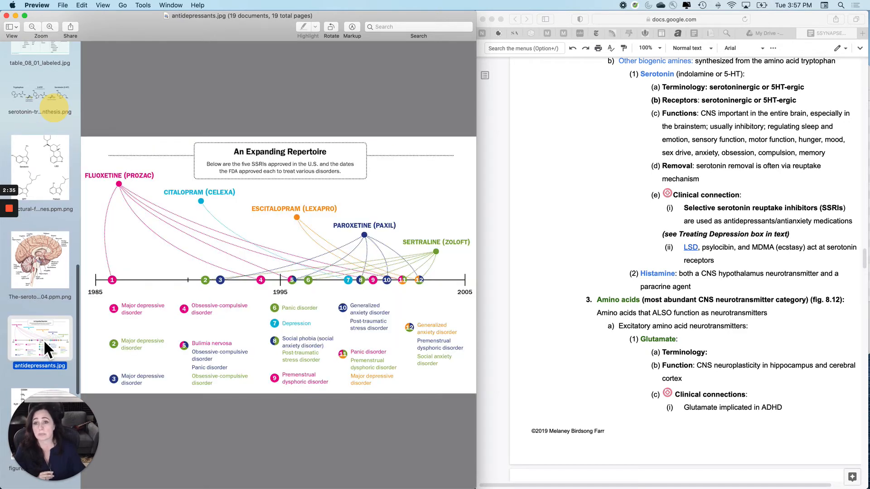
pyautogui.moveTo(55, 350)
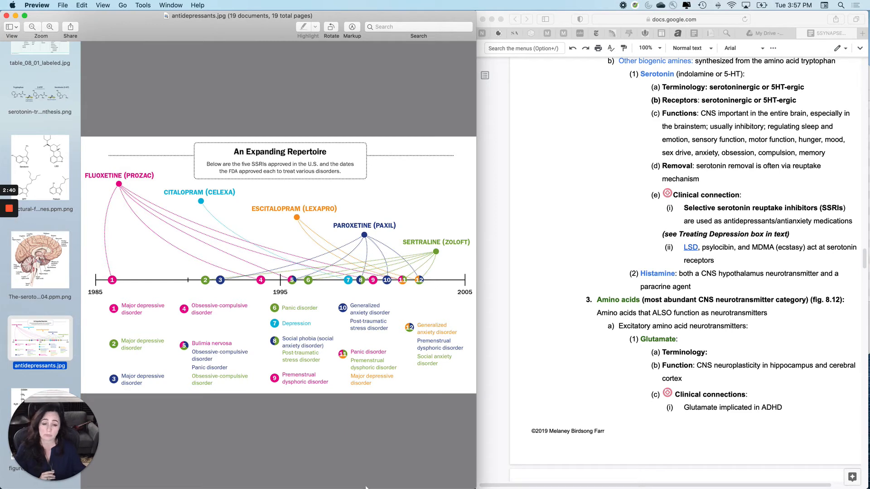
pyautogui.moveTo(114, 286)
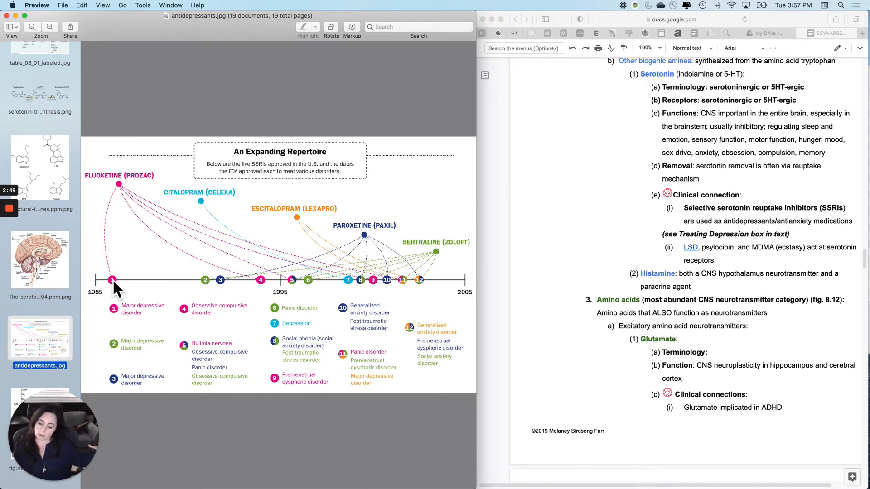
pyautogui.moveTo(161, 291)
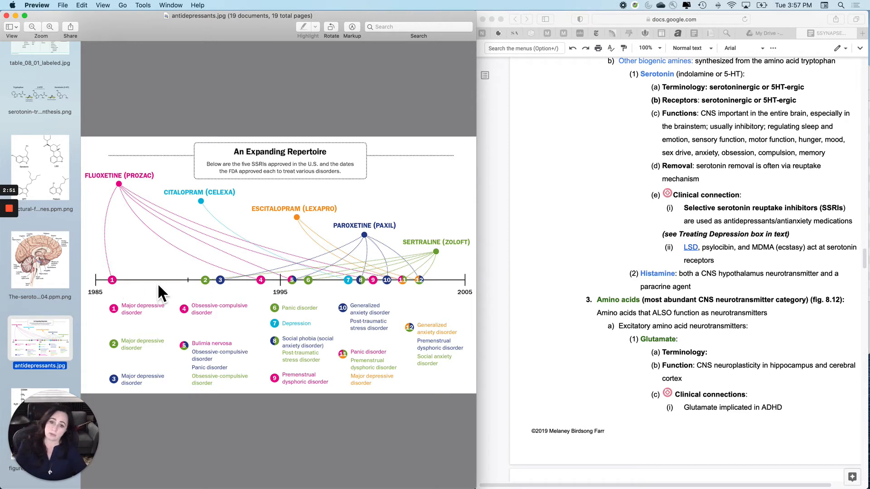
pyautogui.moveTo(383, 310)
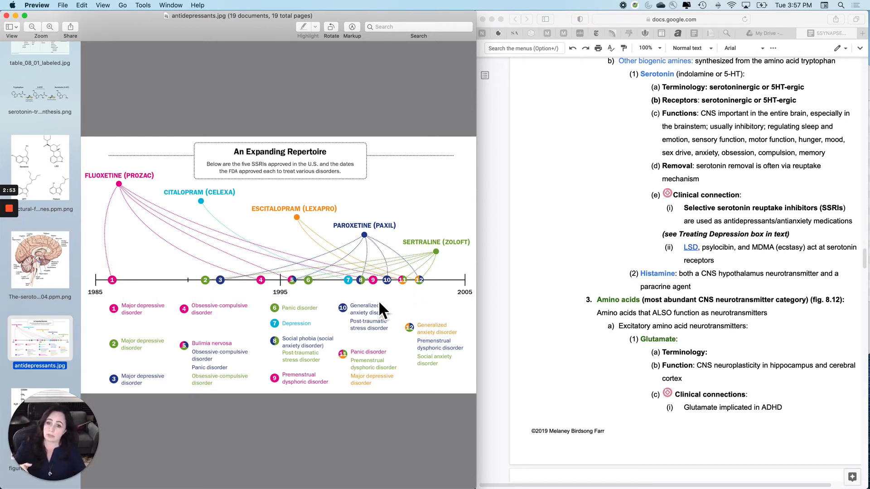
pyautogui.moveTo(311, 267)
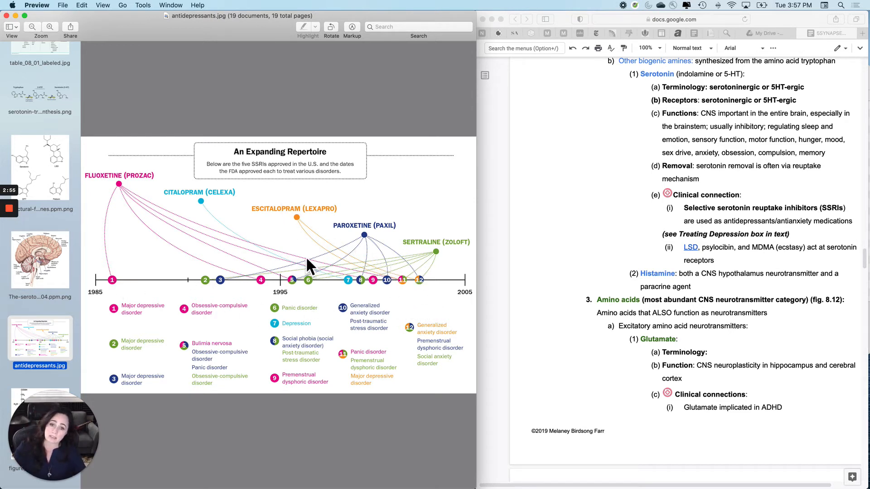
pyautogui.moveTo(411, 293)
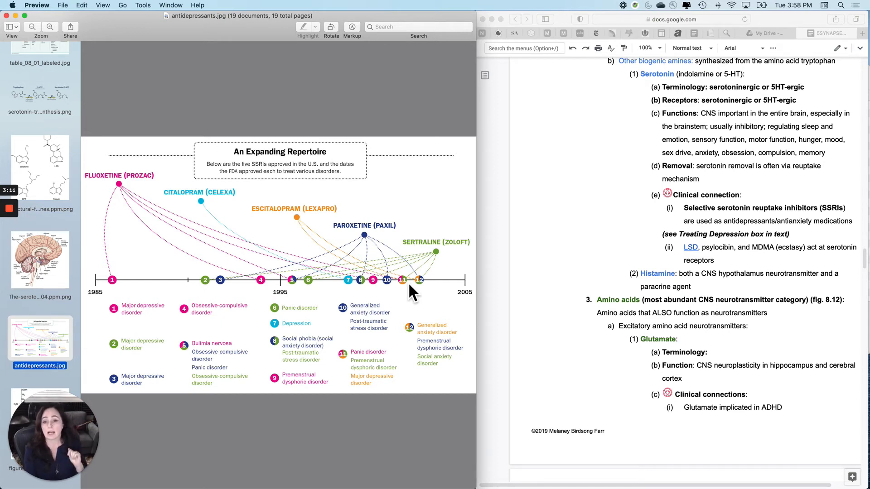
pyautogui.moveTo(810, 108)
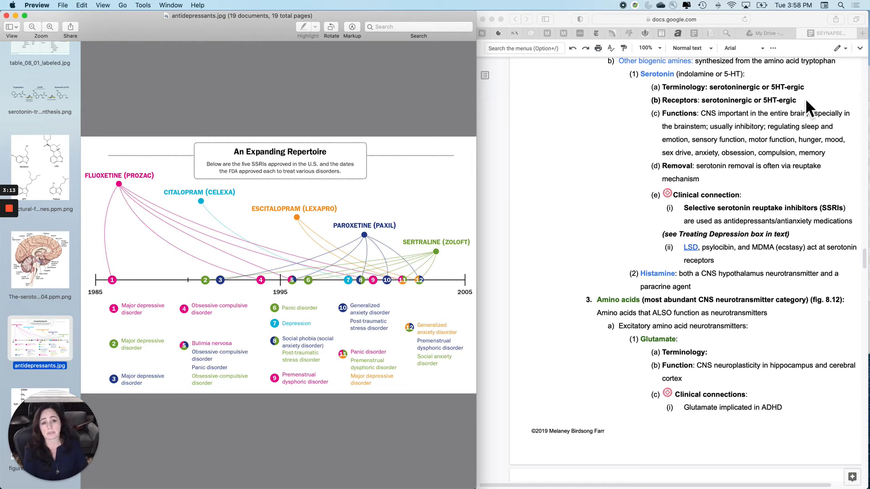
pyautogui.moveTo(769, 107)
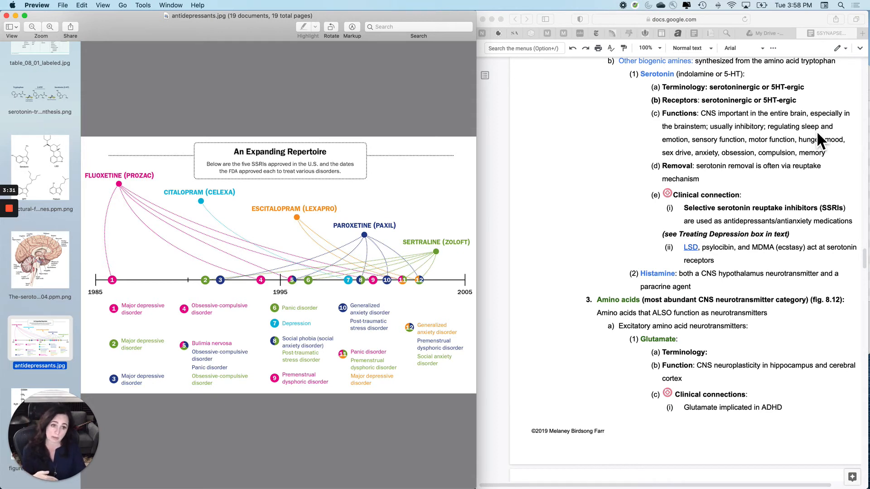
pyautogui.moveTo(814, 224)
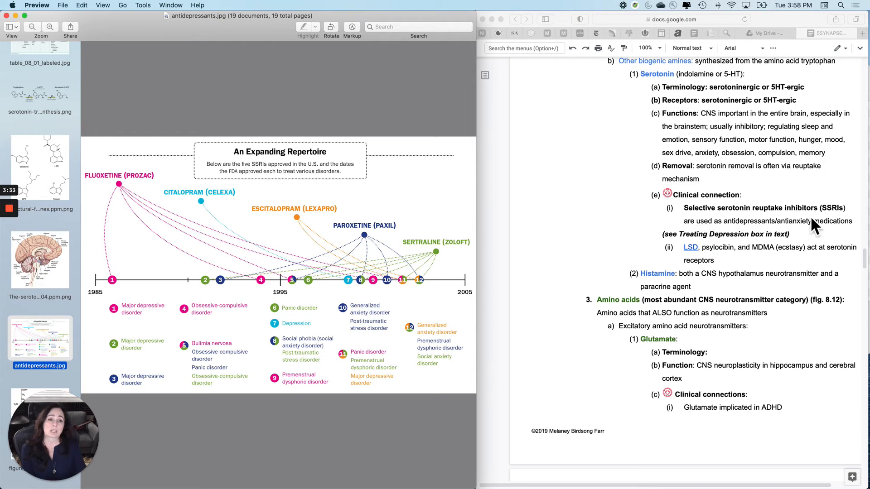
pyautogui.moveTo(696, 194)
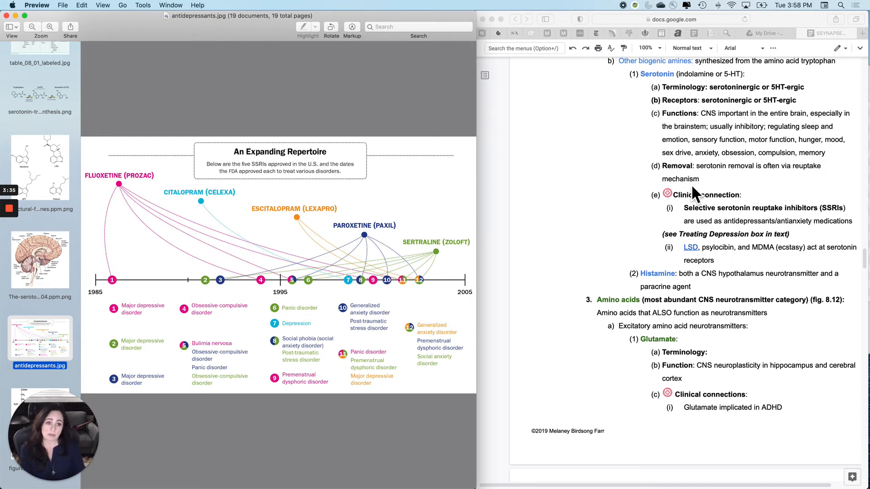
pyautogui.moveTo(754, 255)
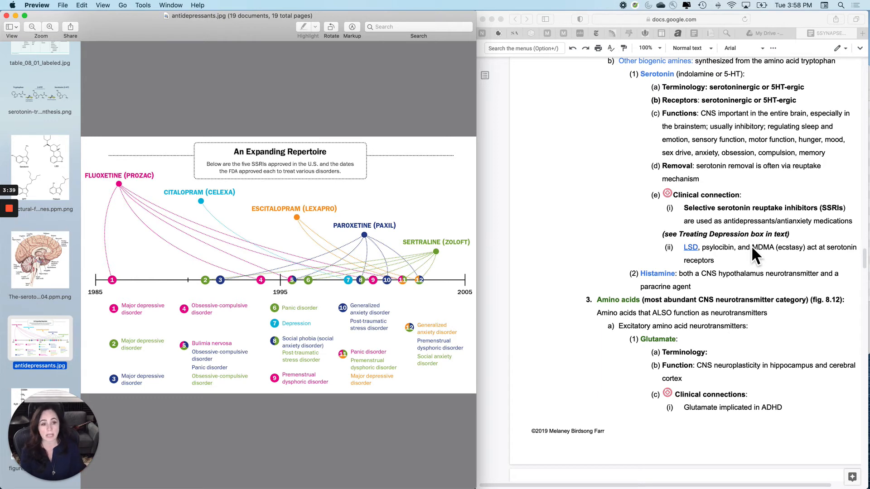
pyautogui.moveTo(724, 217)
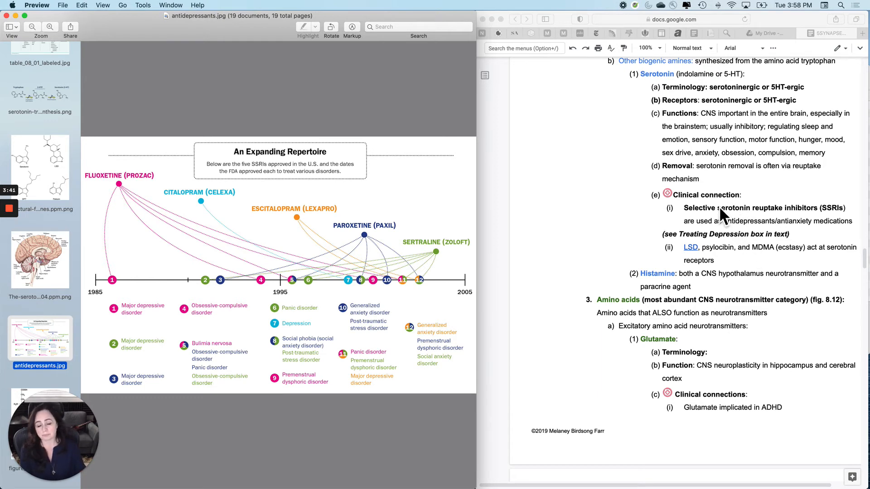
pyautogui.moveTo(72, 242)
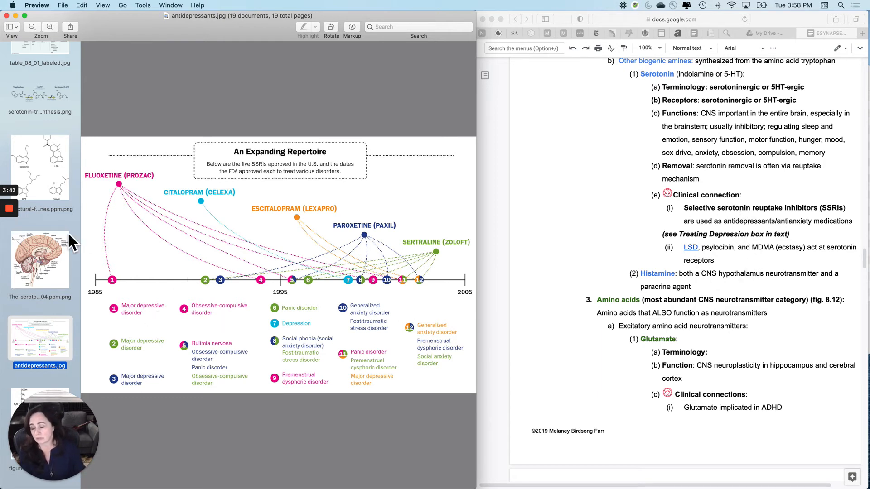
pyautogui.moveTo(64, 202)
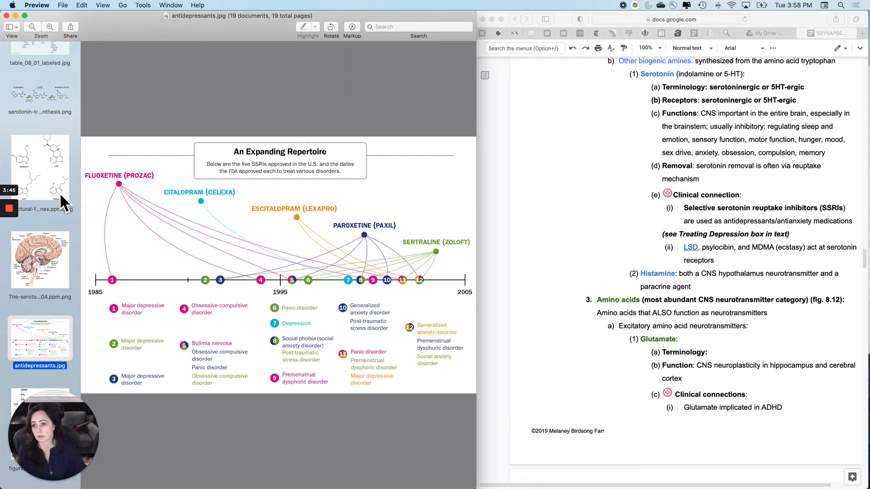
# - View the serotonin, LSD, DPT and psilocin structural formulas, then return to the serotonergic pathways diagram
pyautogui.click(39, 166)
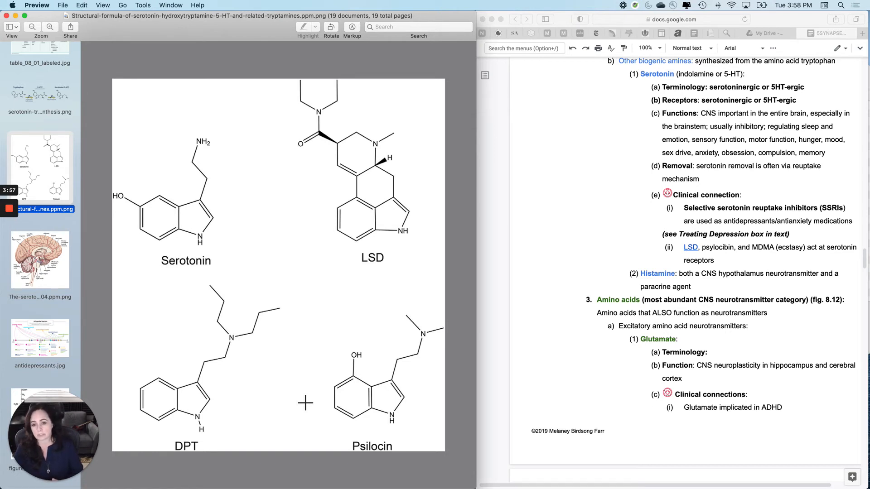
pyautogui.moveTo(706, 262)
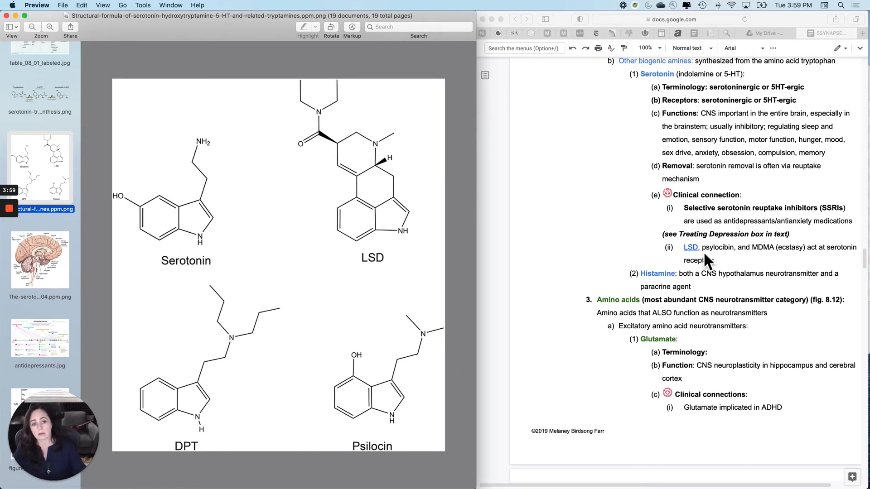
pyautogui.moveTo(680, 358)
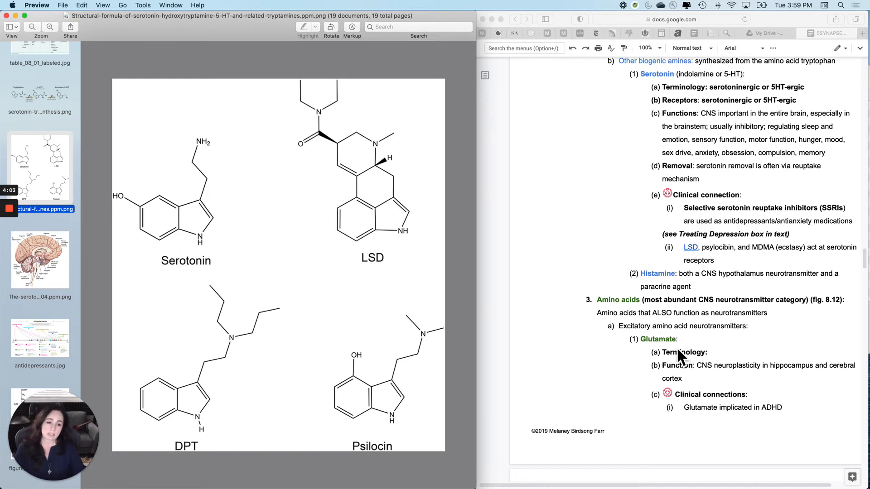
pyautogui.moveTo(561, 375)
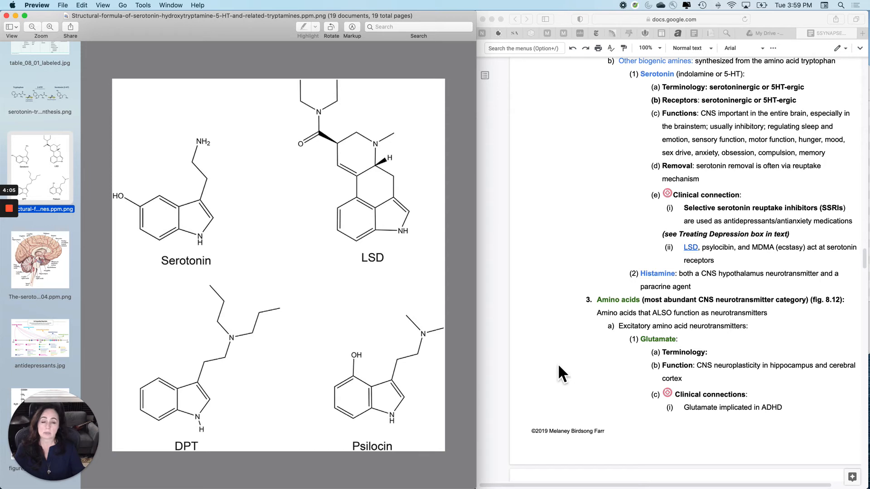
pyautogui.moveTo(574, 371)
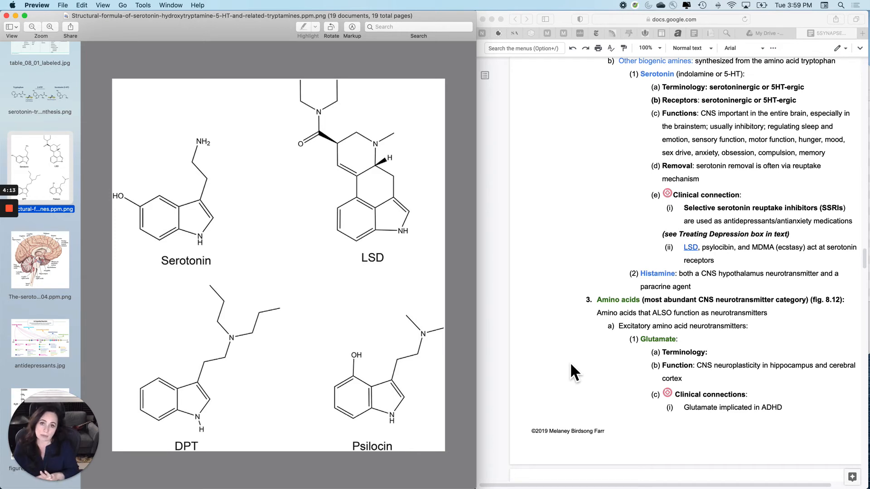
pyautogui.moveTo(774, 105)
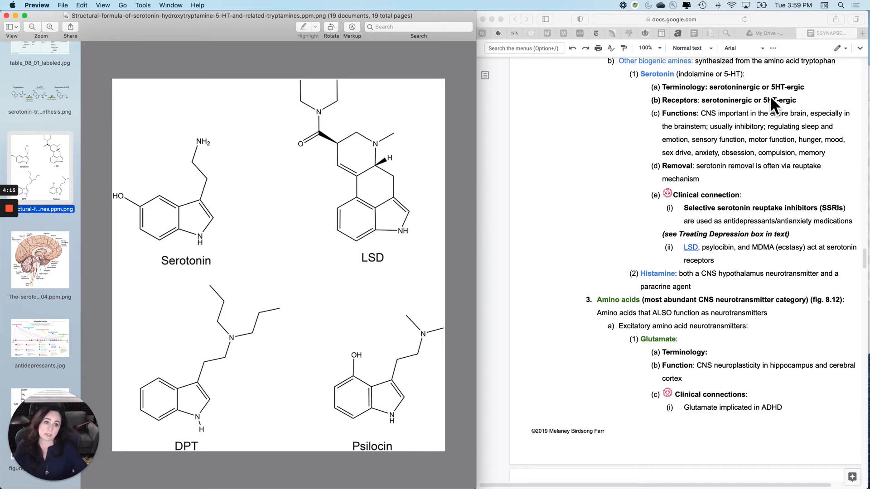
pyautogui.moveTo(826, 155)
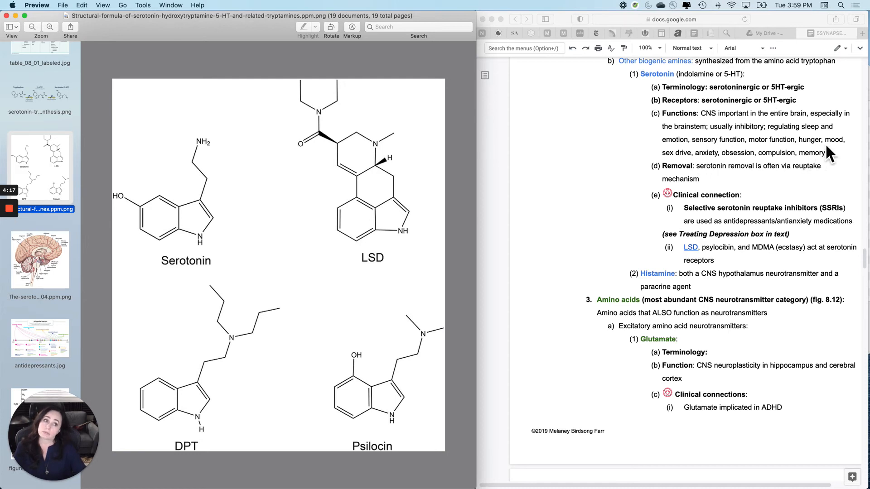
pyautogui.moveTo(807, 255)
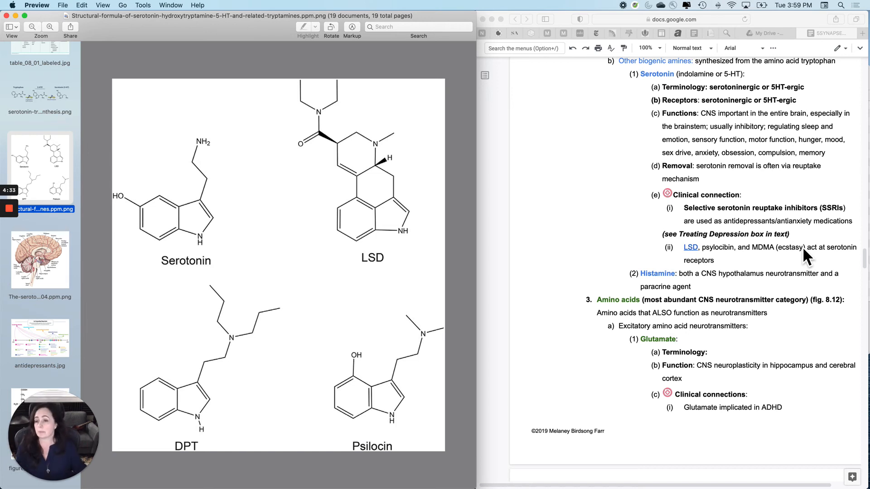
pyautogui.click(39, 259)
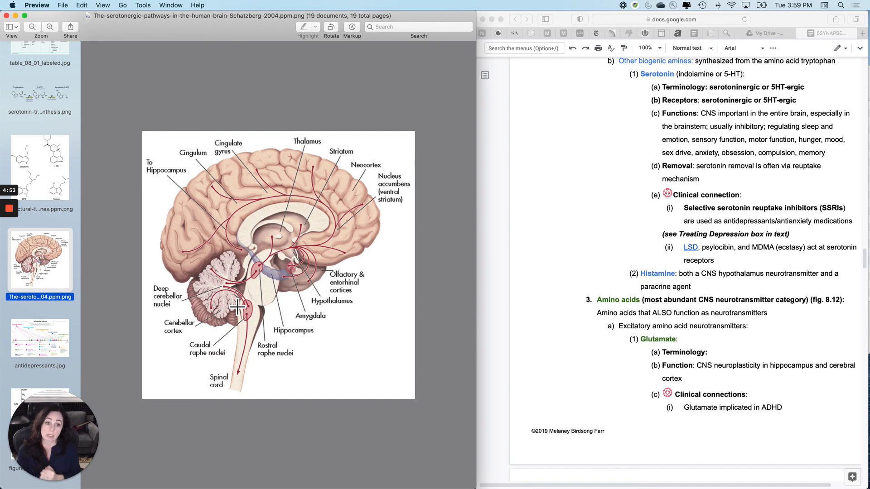
pyautogui.moveTo(212, 225)
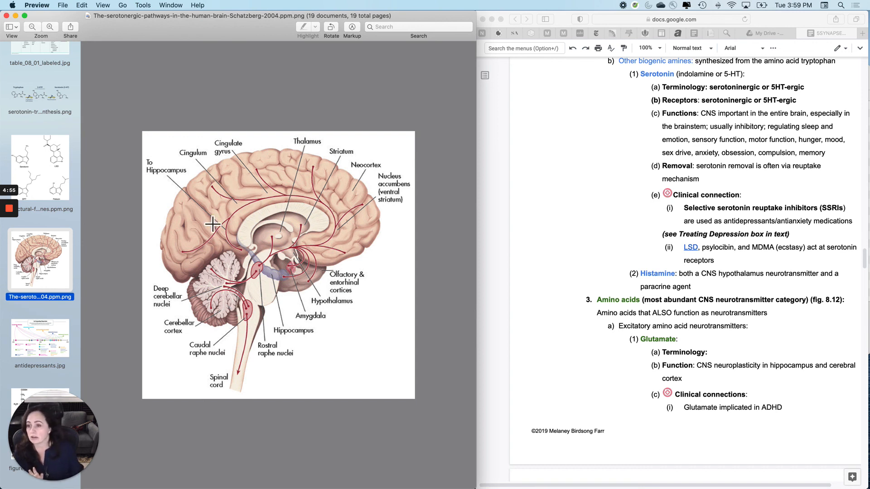
# - Display table_08_01_labeled.jpg, the selected neurotransmitter classes table
pyautogui.scroll(3)
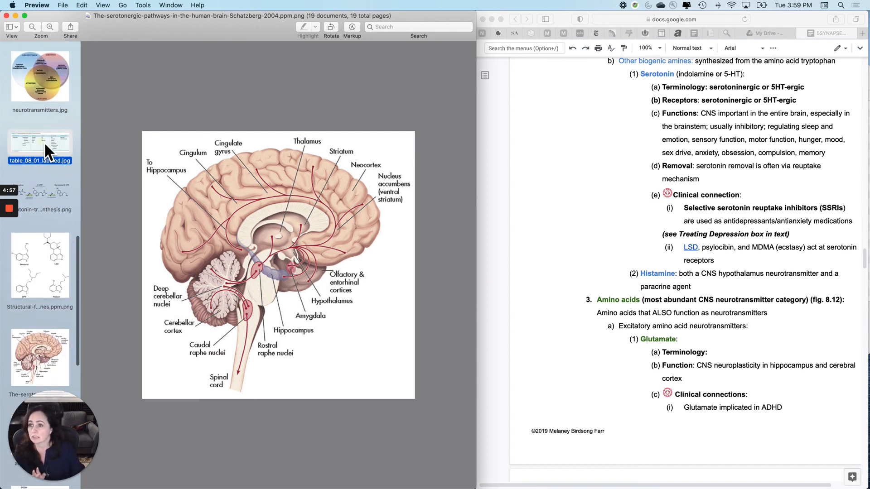
pyautogui.click(39, 143)
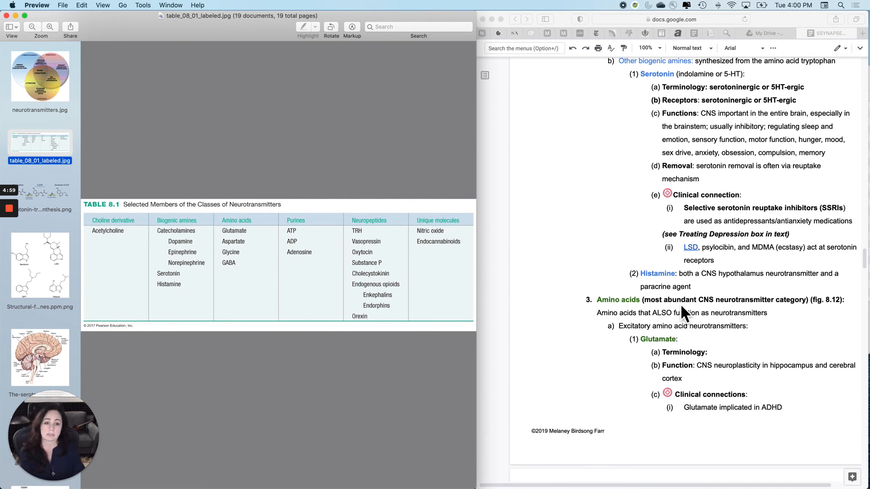
pyautogui.scroll(-3)
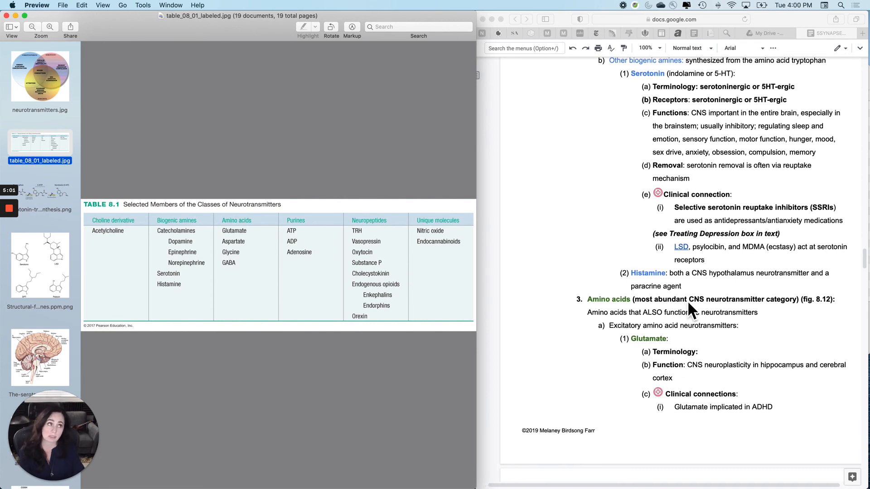